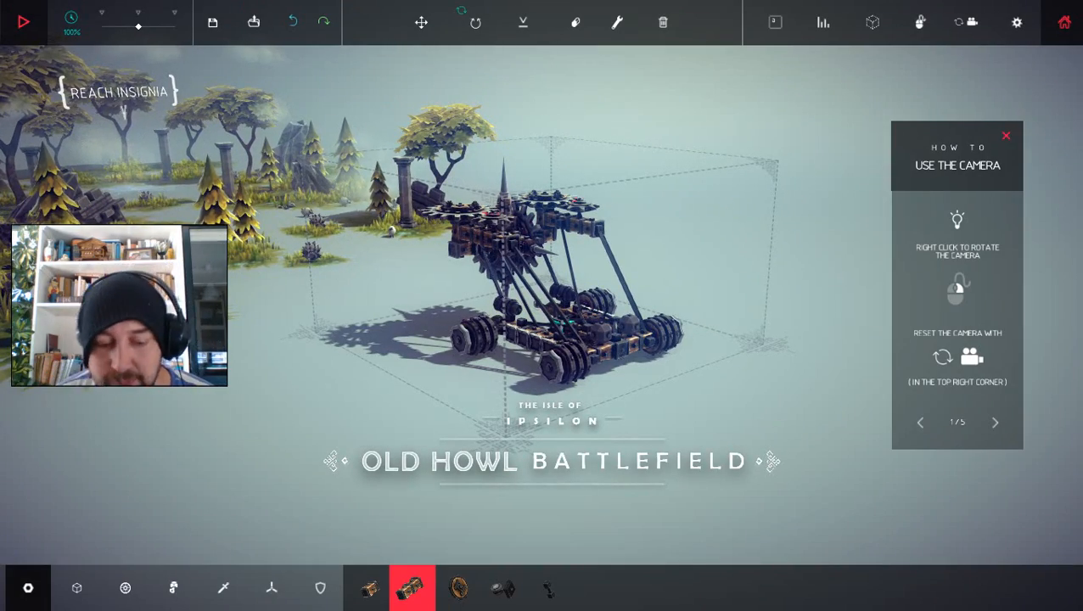
Run the 93-block drone at Old Howl Battlefield, conquering the zone in 30.68 seconds.
left_click(23, 22)
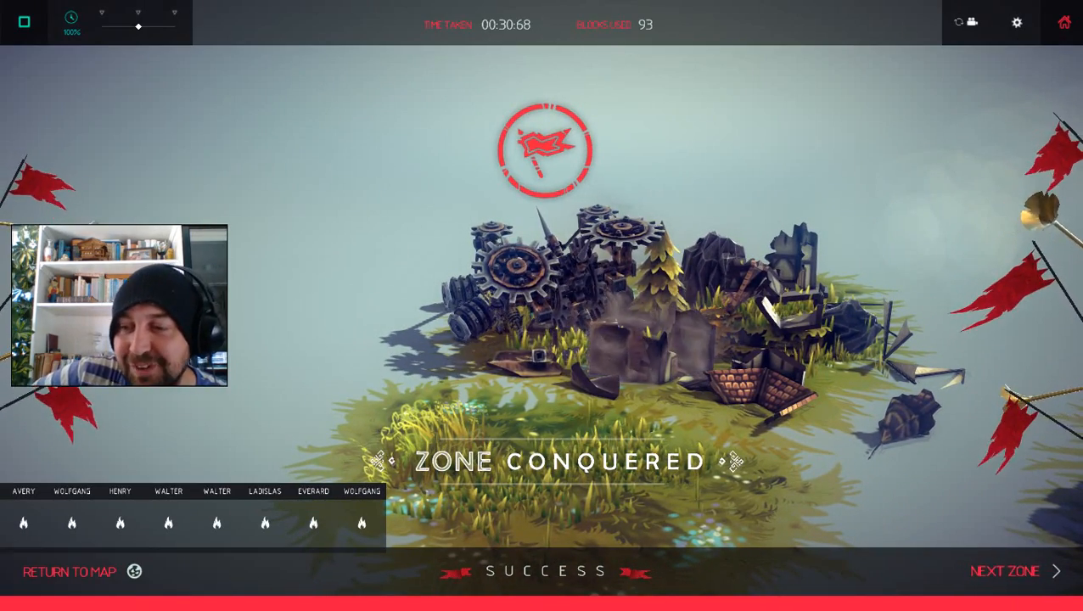
Advance to the next zone and conquer it with the 93-block drone in 38.18 seconds.
left_click(1016, 571)
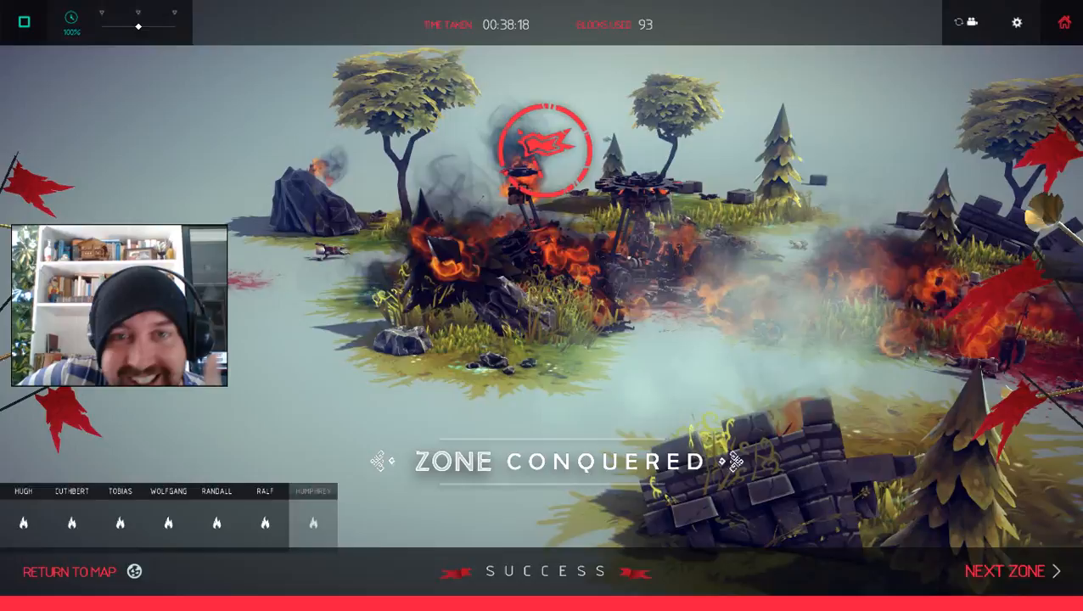
Load the steal-and-deliver-2-iron-ore level with the war machine in the build area.
left_click(1005, 572)
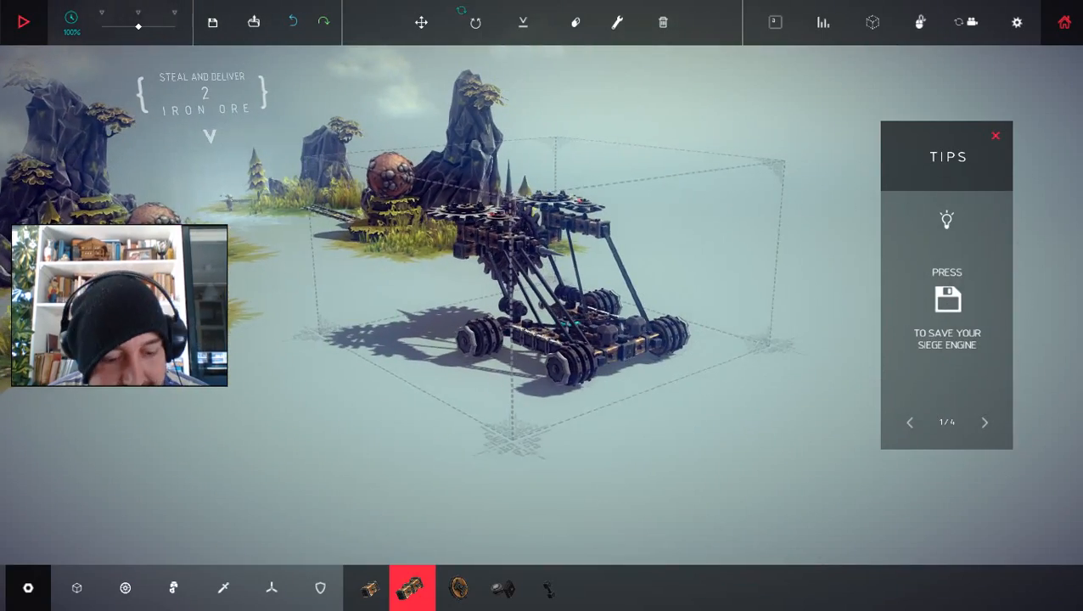
Run the machine on the iron ore level and move on to the Standing Stone destroy zone.
left_click(23, 21)
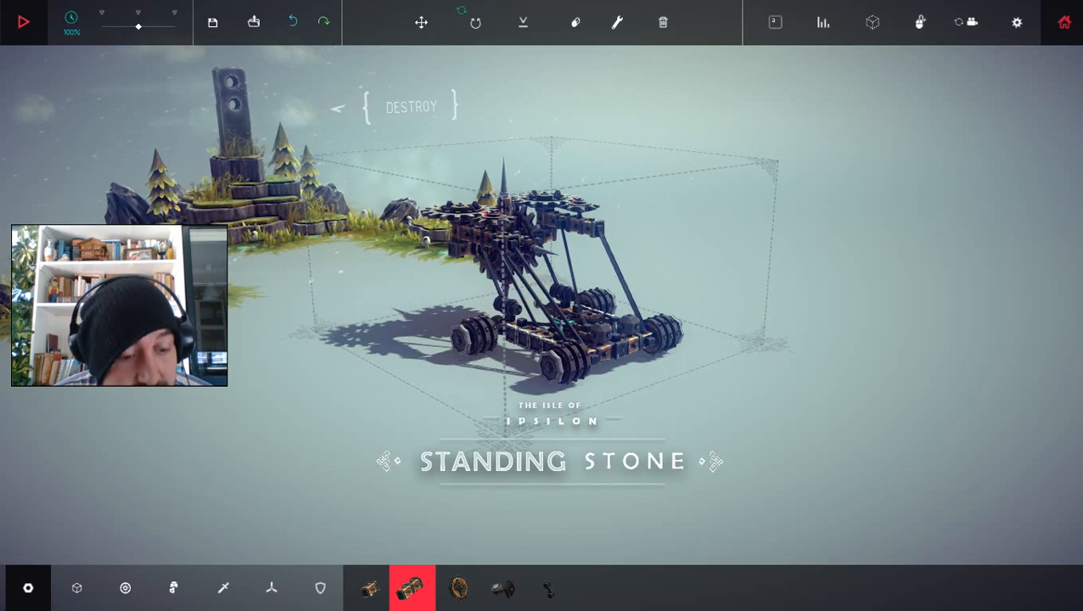
Run the machine at Standing Stone and proceed to Thinside Fort's destroy-40%-with-explosives level.
left_click(23, 21)
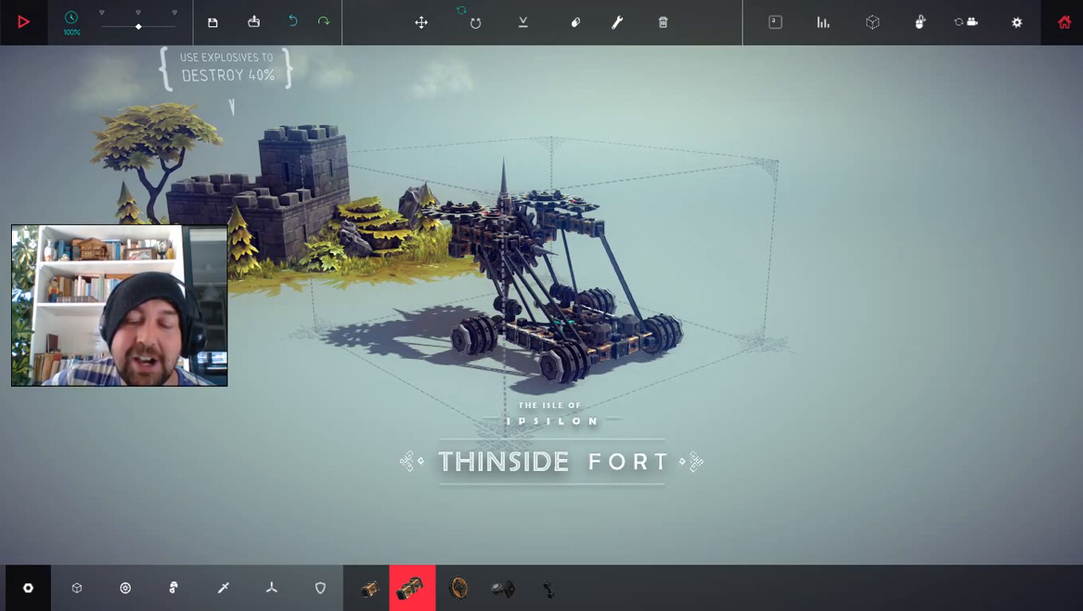
Drive the drone into Thinside Fort's stone castle, then bring up the main menu.
left_click(23, 22)
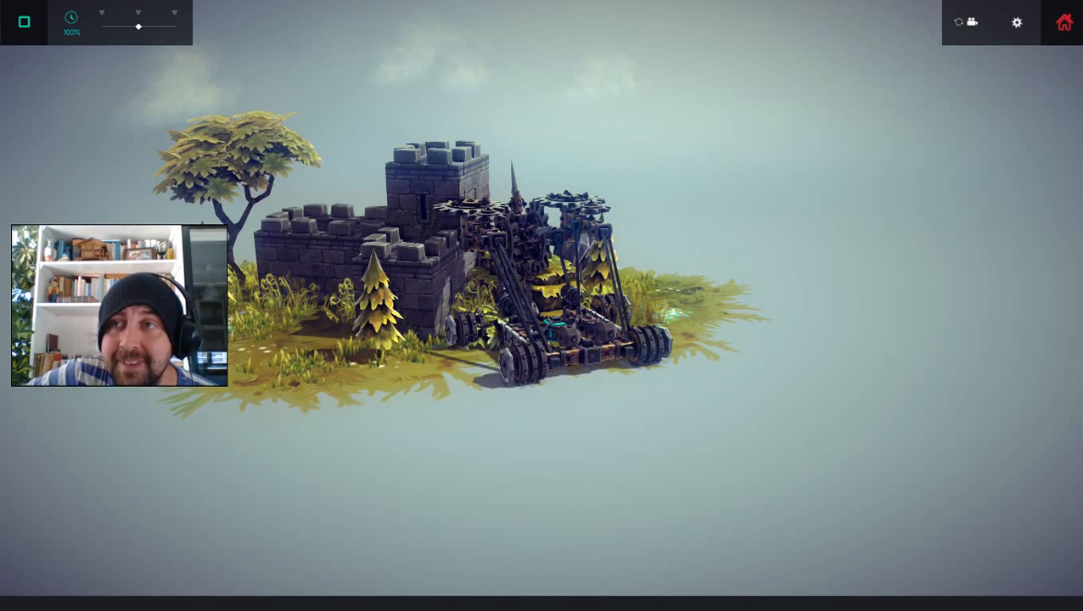
left_click(1064, 22)
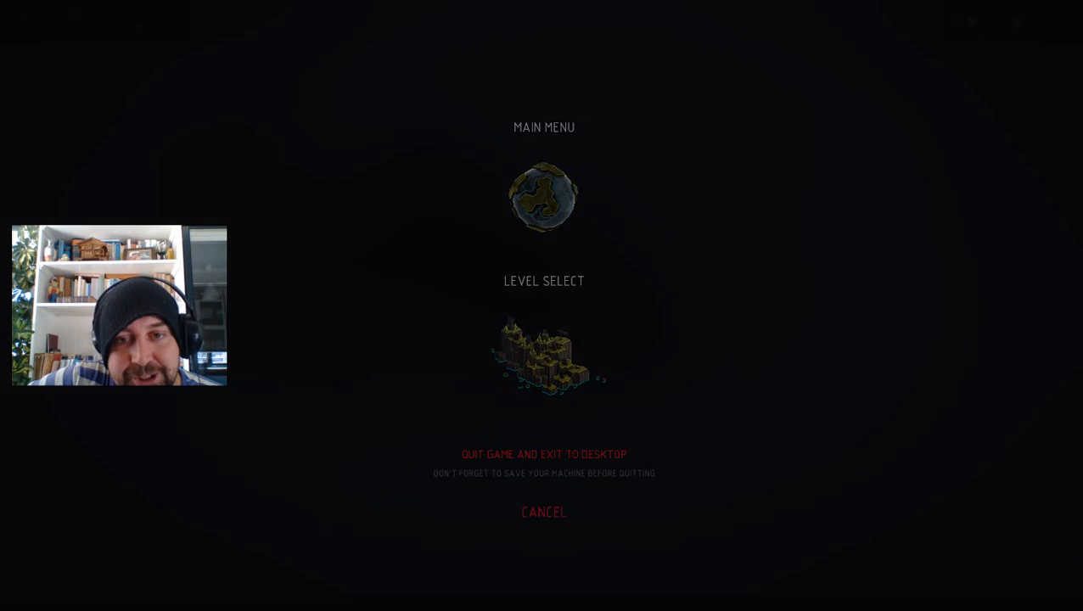
Pick the house-island destroy level from Level Select, with the cannon drone fleet loaded.
left_click(543, 353)
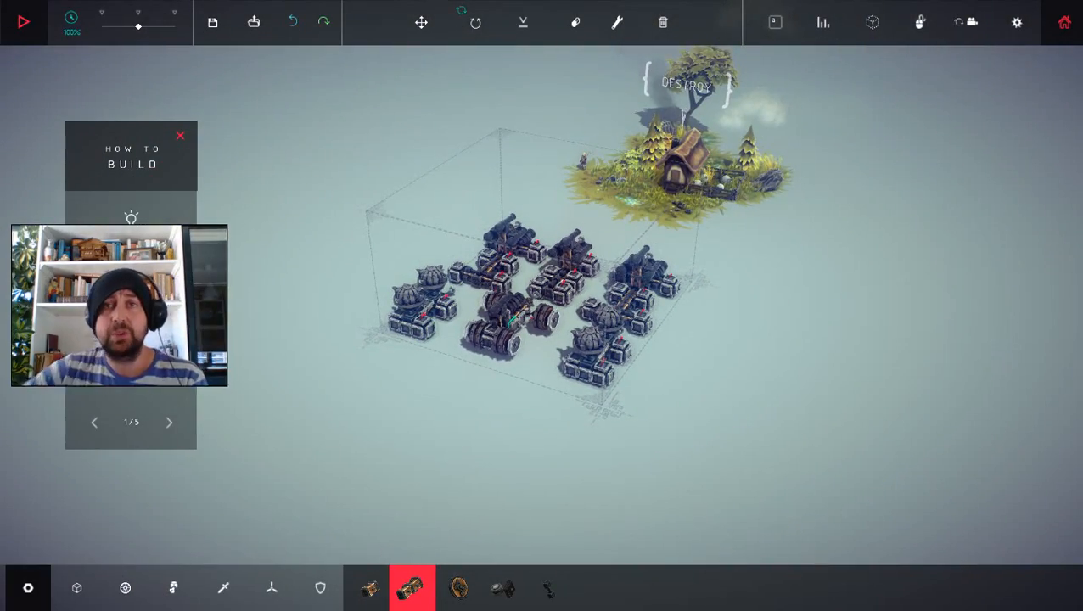
Launch the drone fleet against the house, then advance to the windmill island zone.
left_click(180, 135)
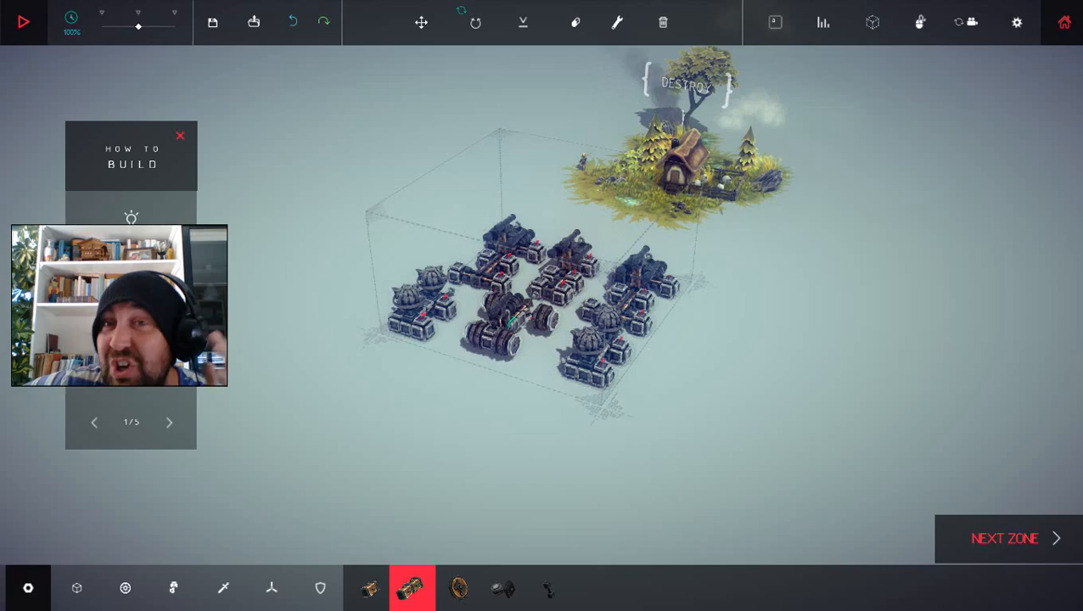
left_click(1005, 538)
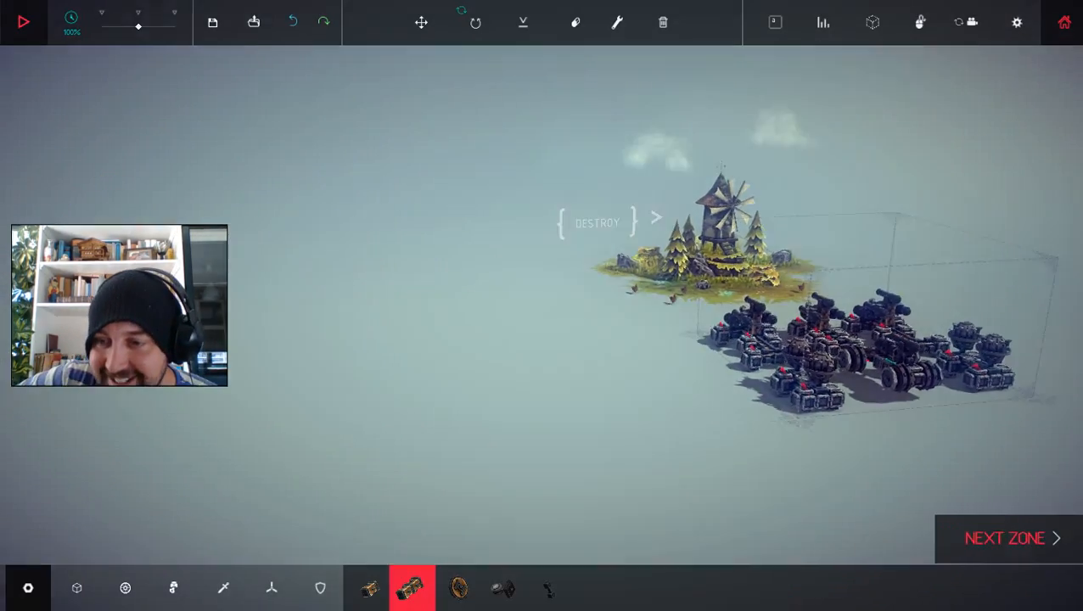
Conquer the windmill island and advance to the Perimeter Wall walled-town zone.
left_click(1005, 538)
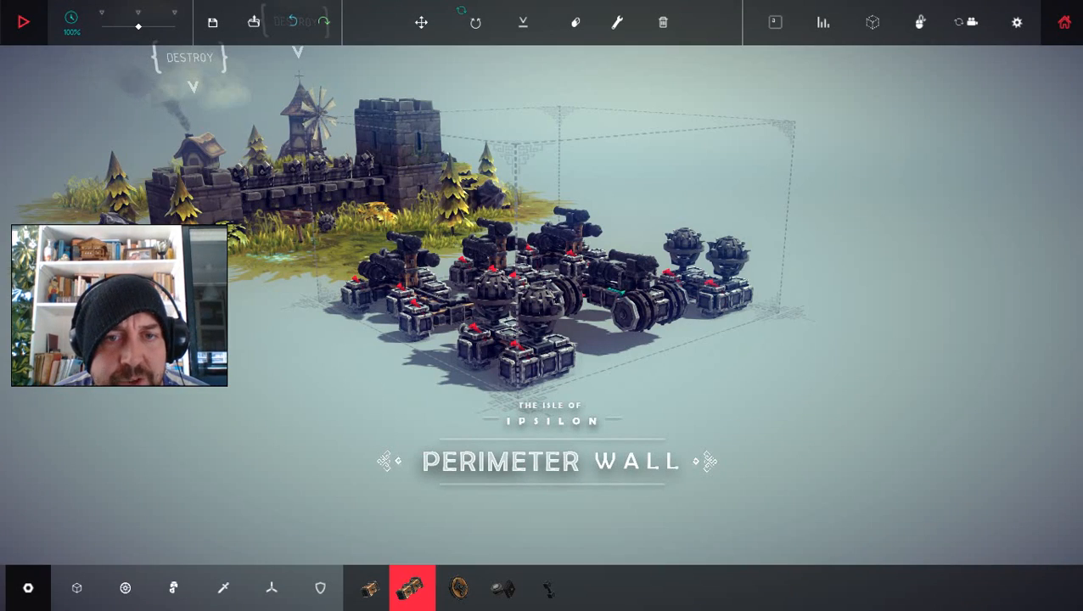
Run the fleet at Perimeter Wall, then start it on the kill-90%-of-everybody army level.
left_click(23, 21)
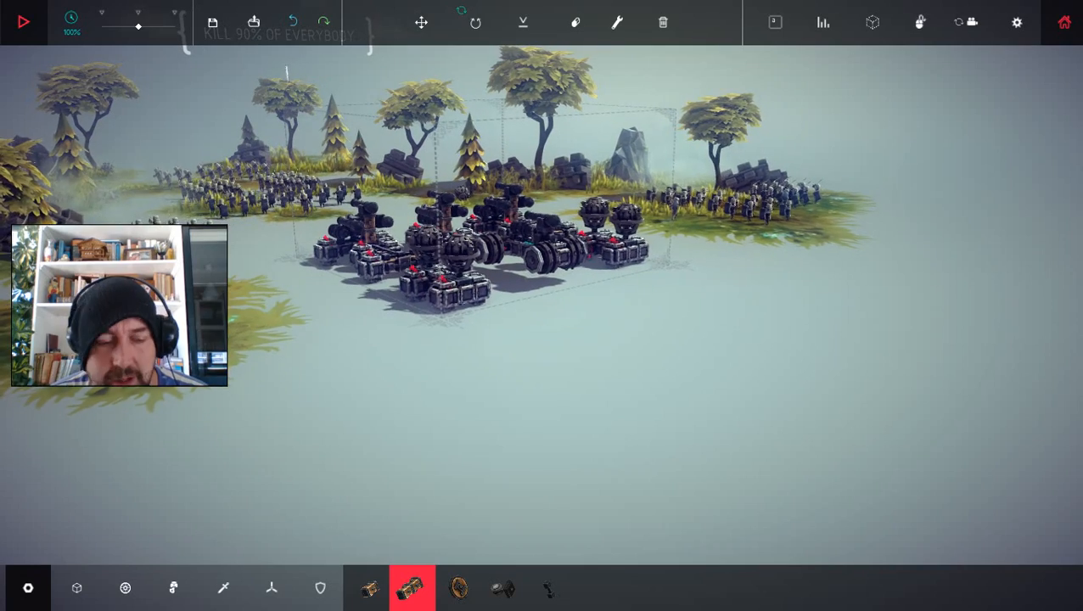
left_click(23, 22)
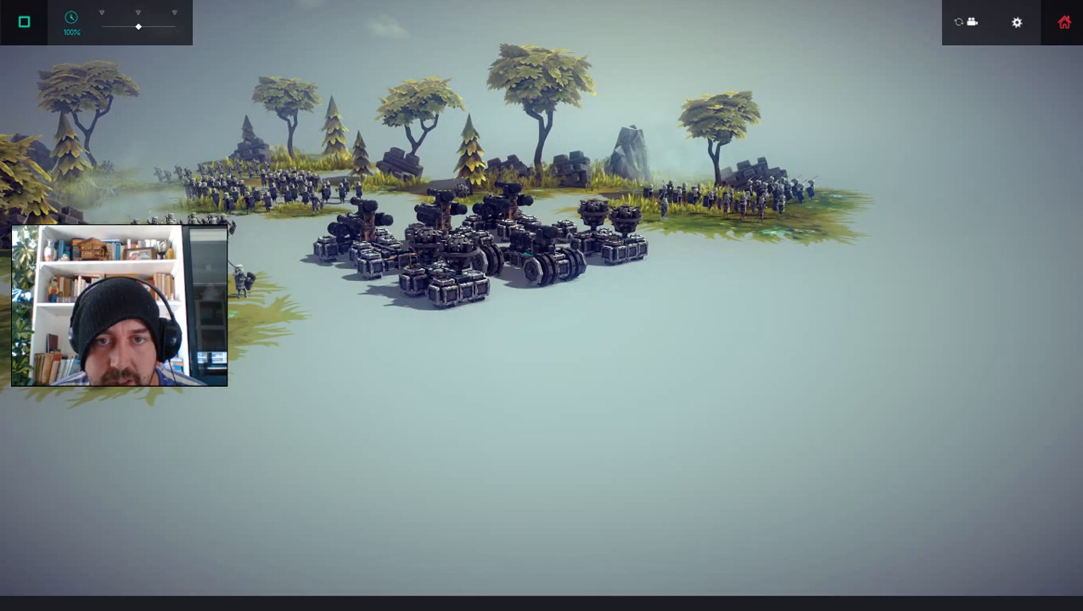